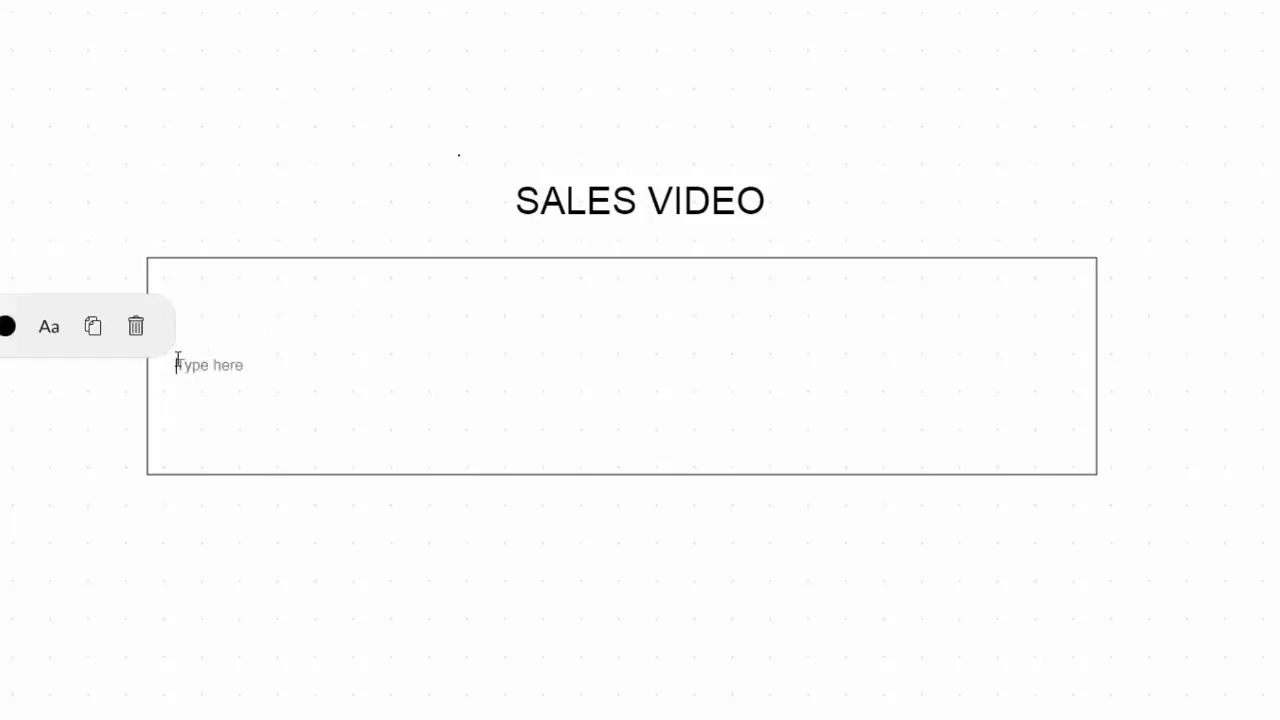
Type the label 'Introduction' inside the box beneath SALES VIDEO.
type("Introduct")
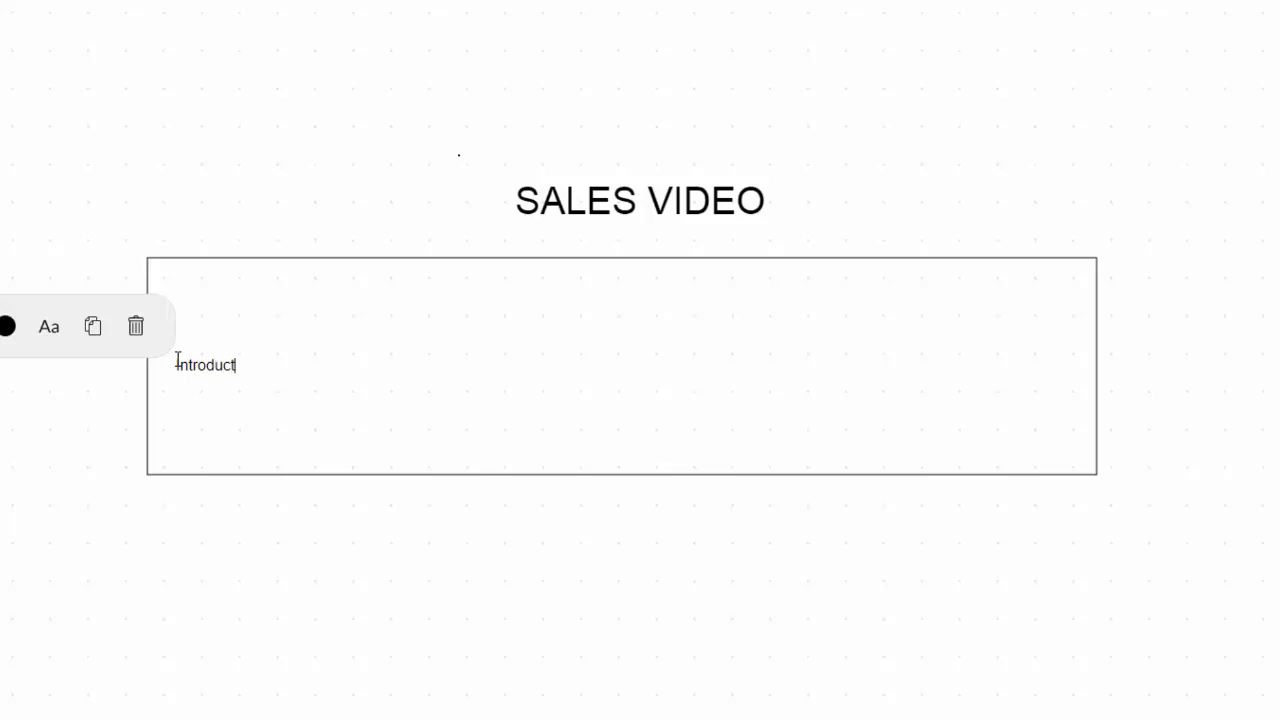
type("ion")
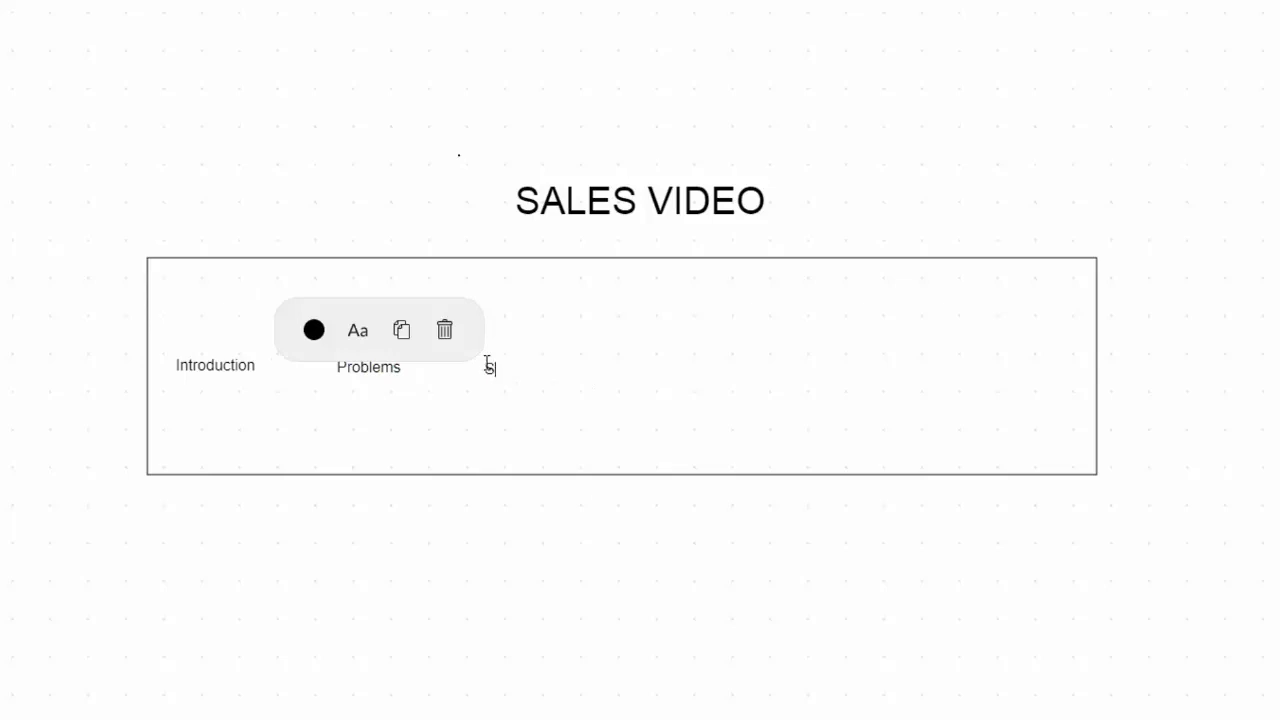
Add the 'Old solution' and 'DEMO' labels to the row.
type("Old solution")
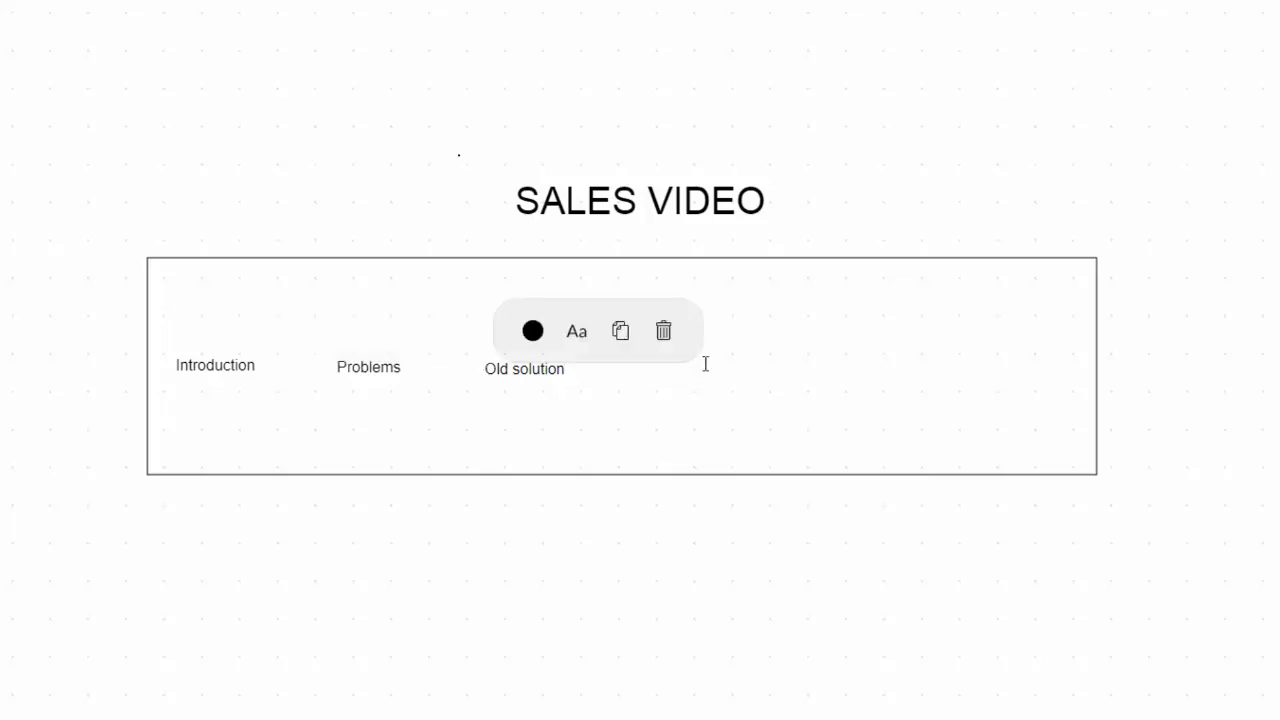
type("DEM")
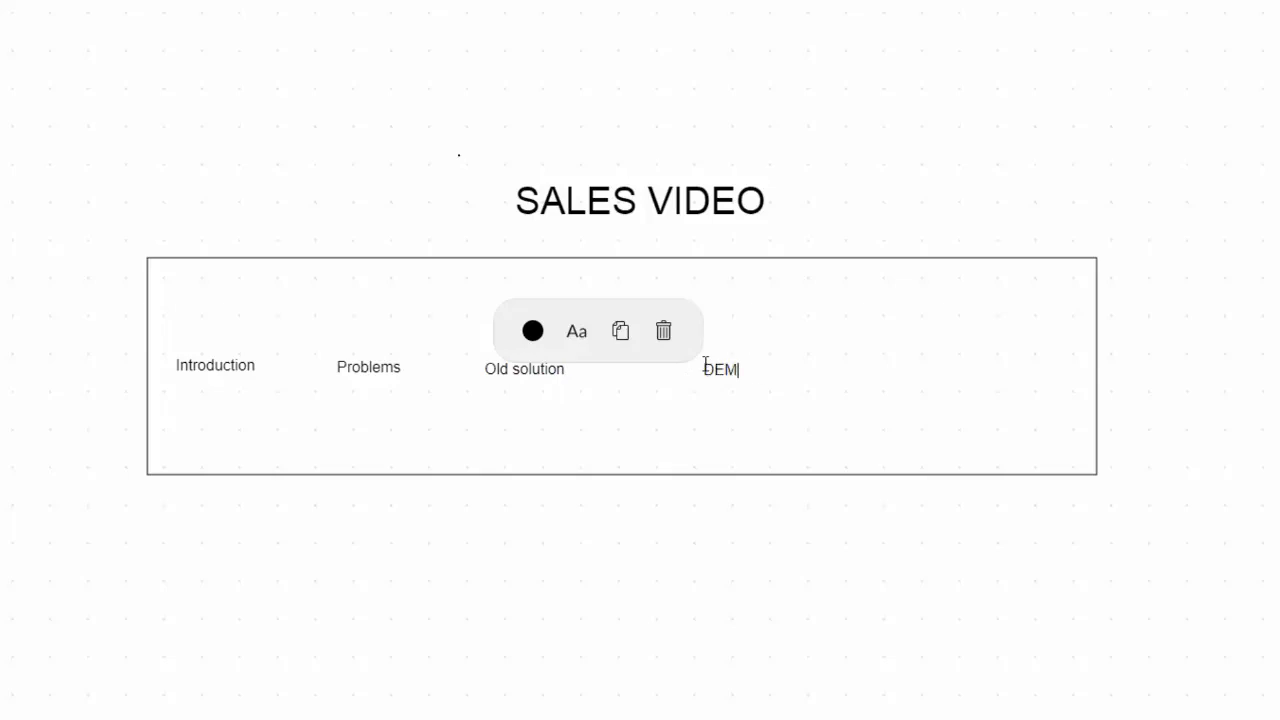
type("O")
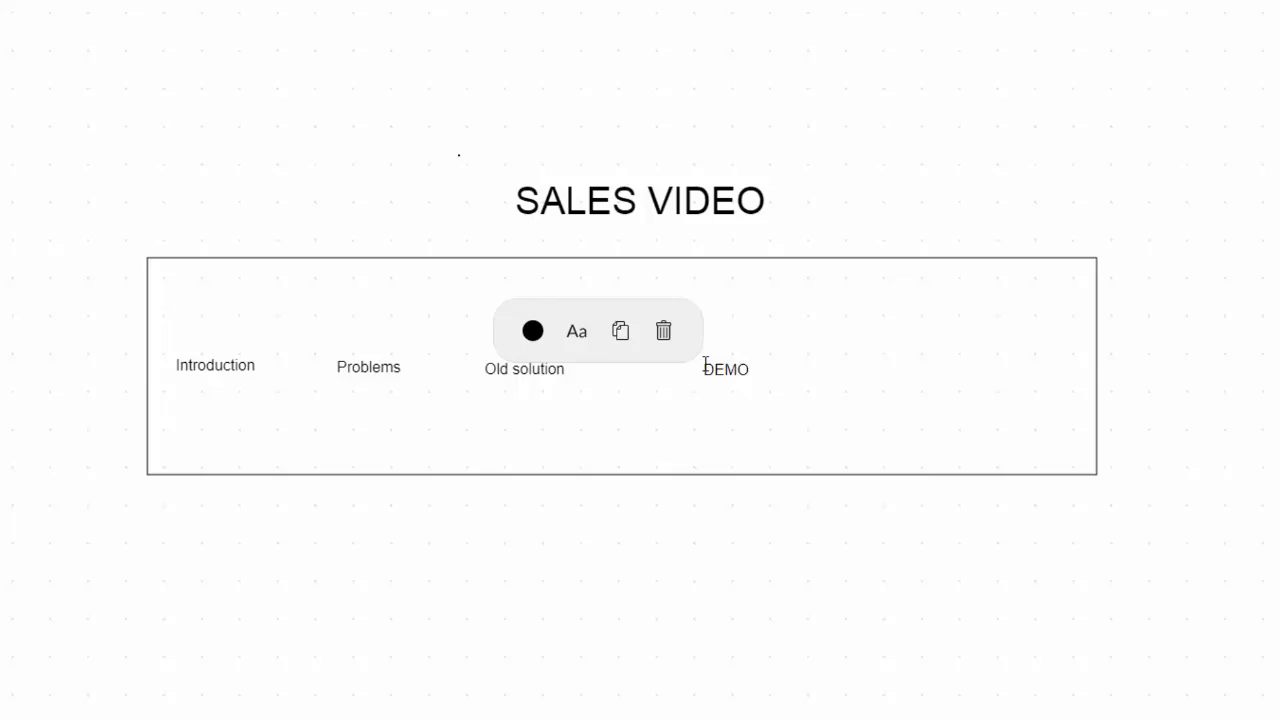
mouse_move(937, 358)
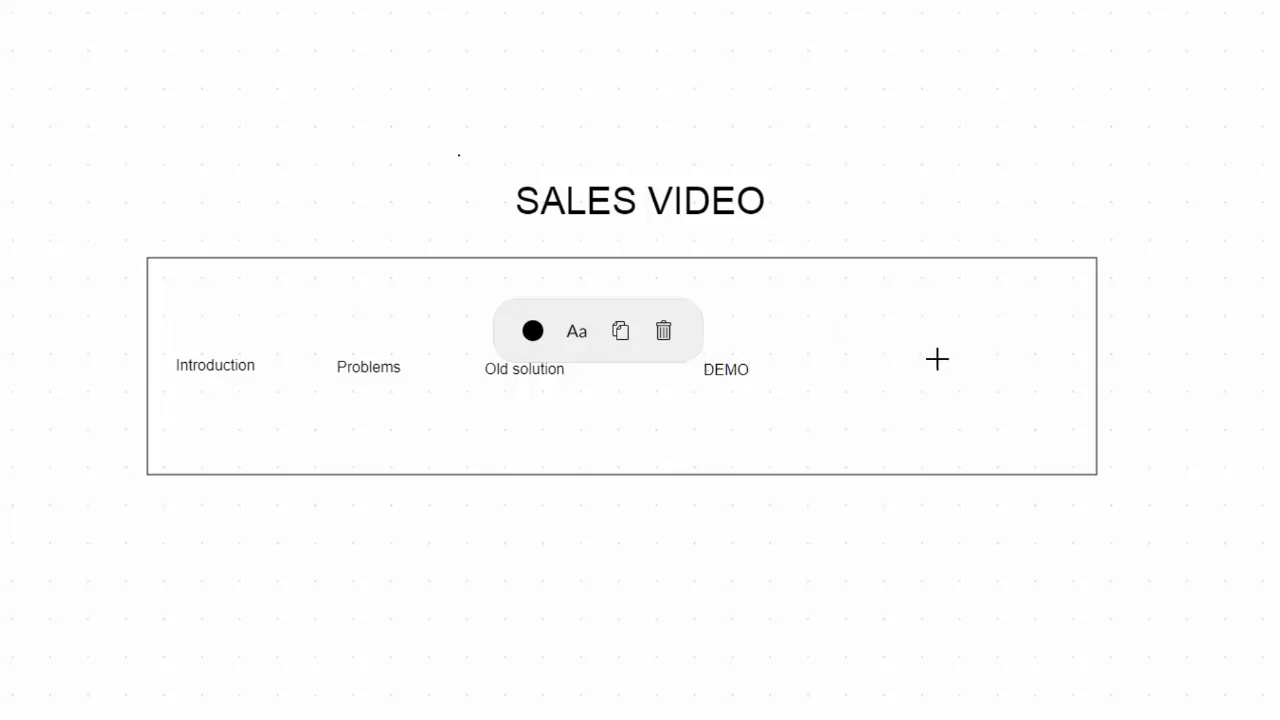
Add a 'CTA/Pitch' label to the right of DEMO.
left_click(938, 359)
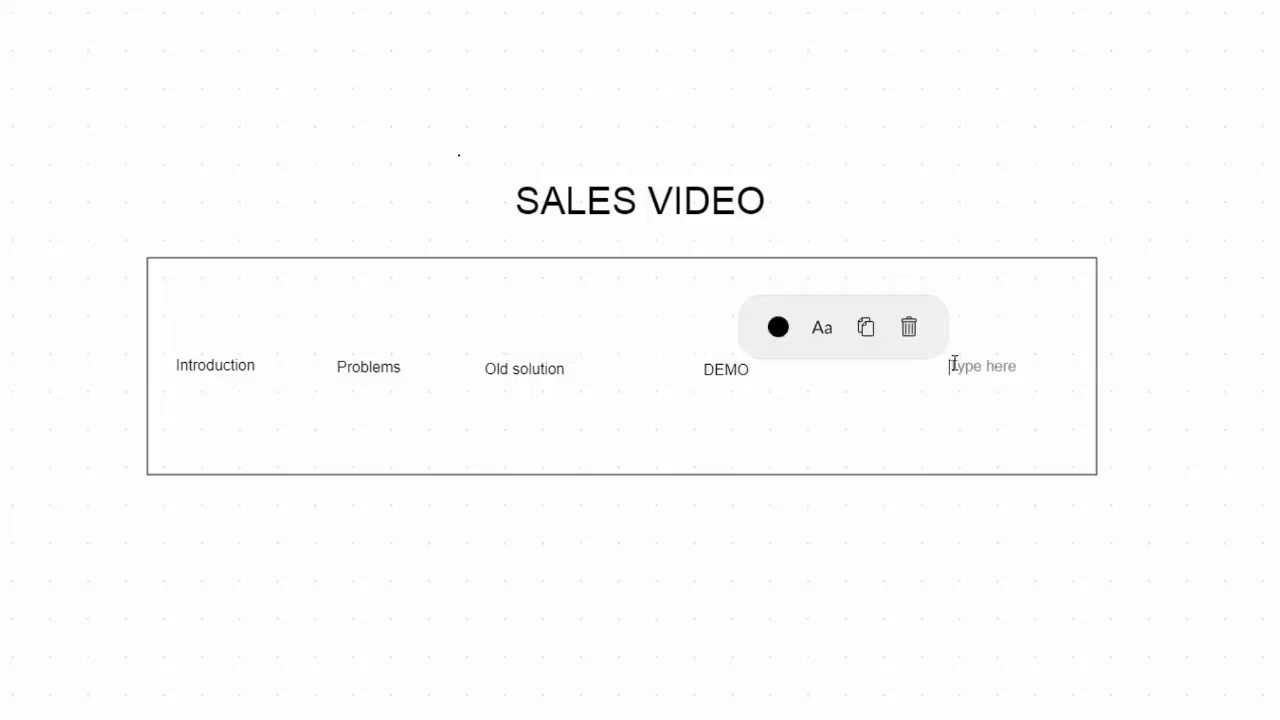
type("CTA/P")
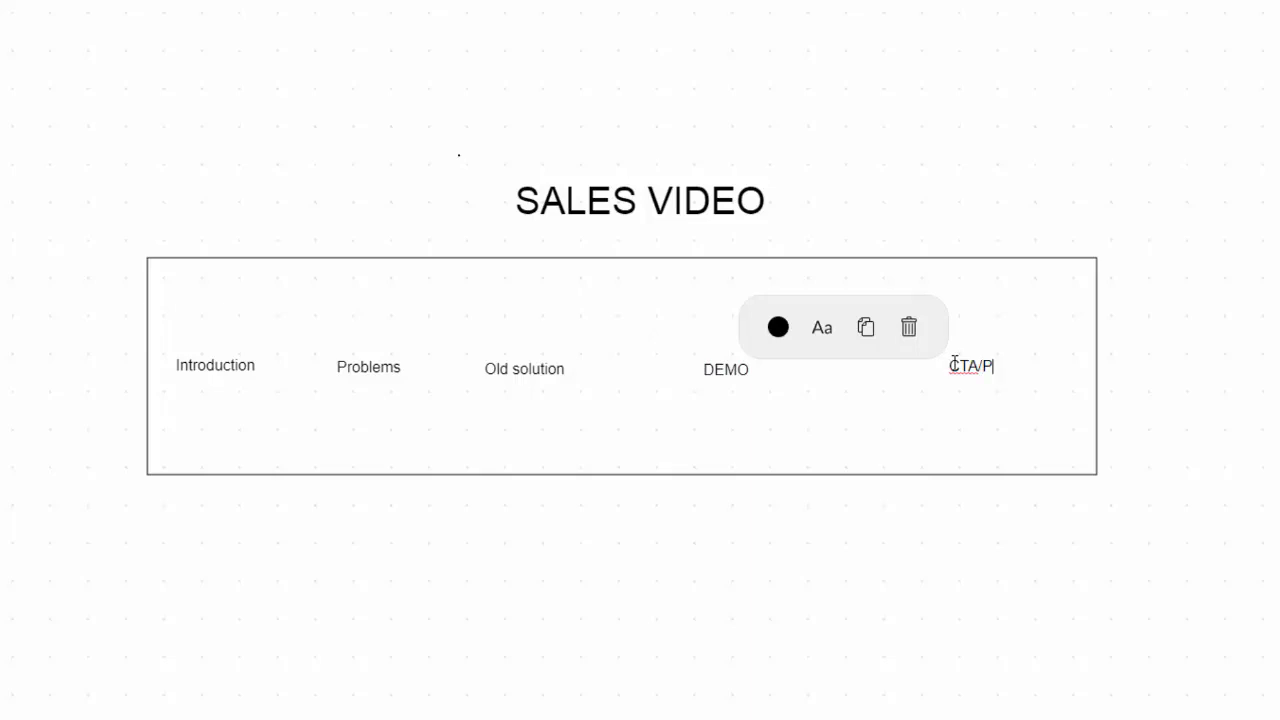
type("itch")
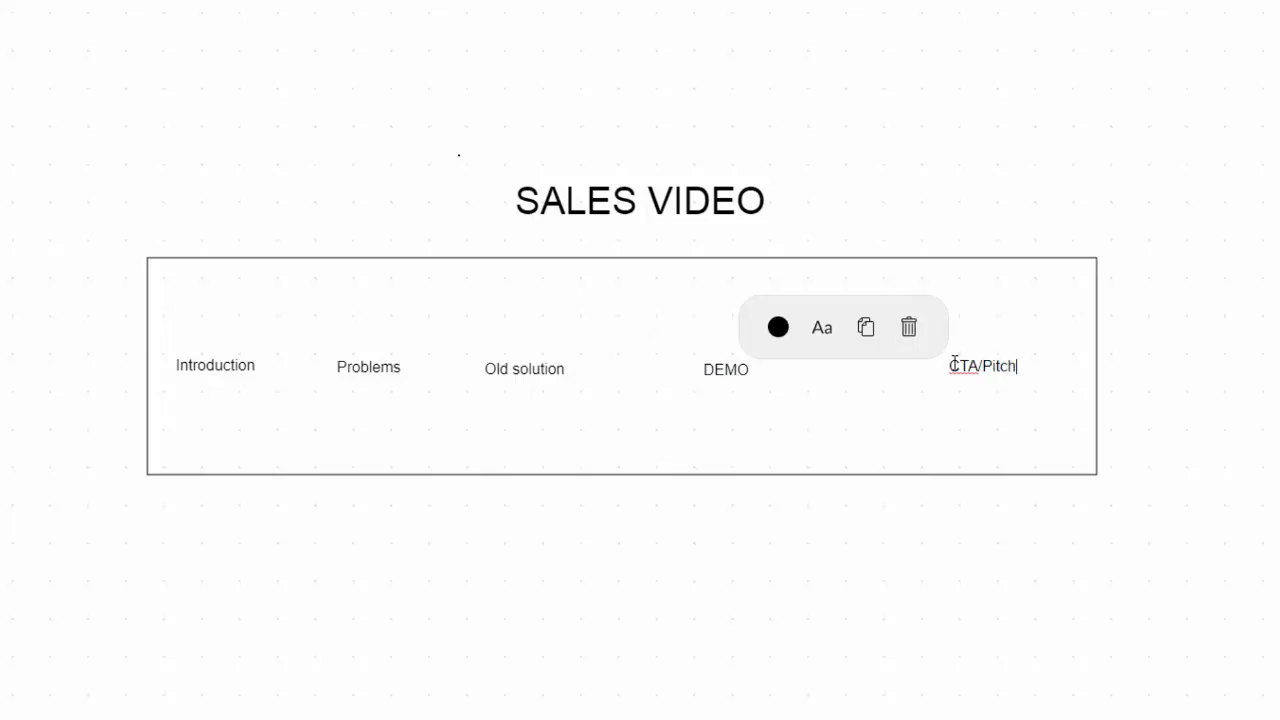